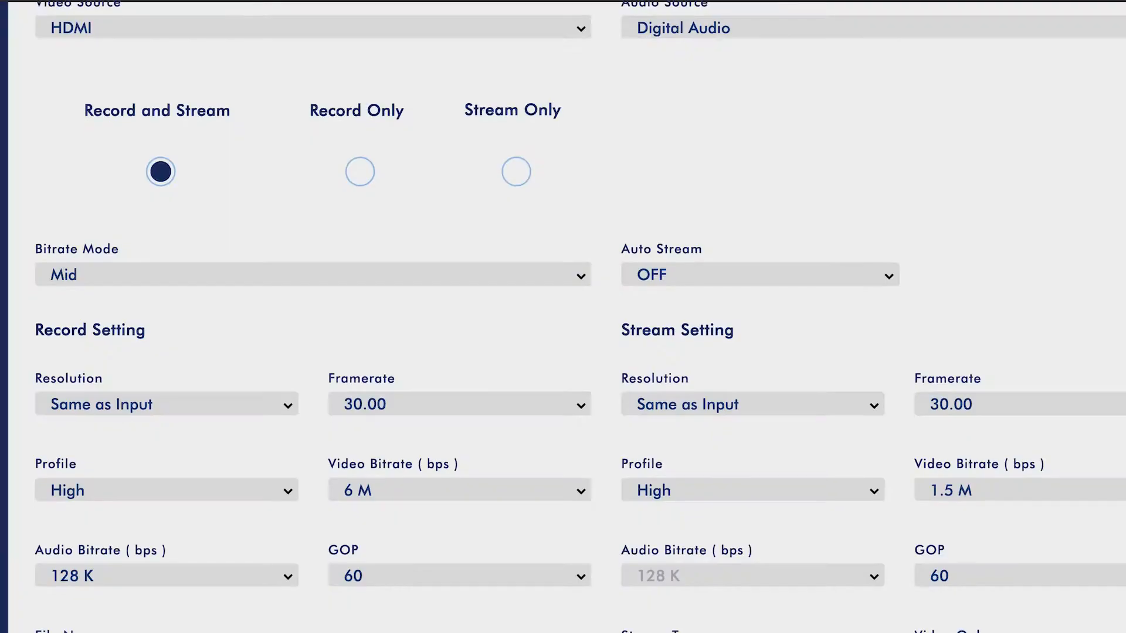
Reach the Network pane for the USB 10/100/1000 LAN adapter via Apple menu and System Preferences
scroll("down", 3)
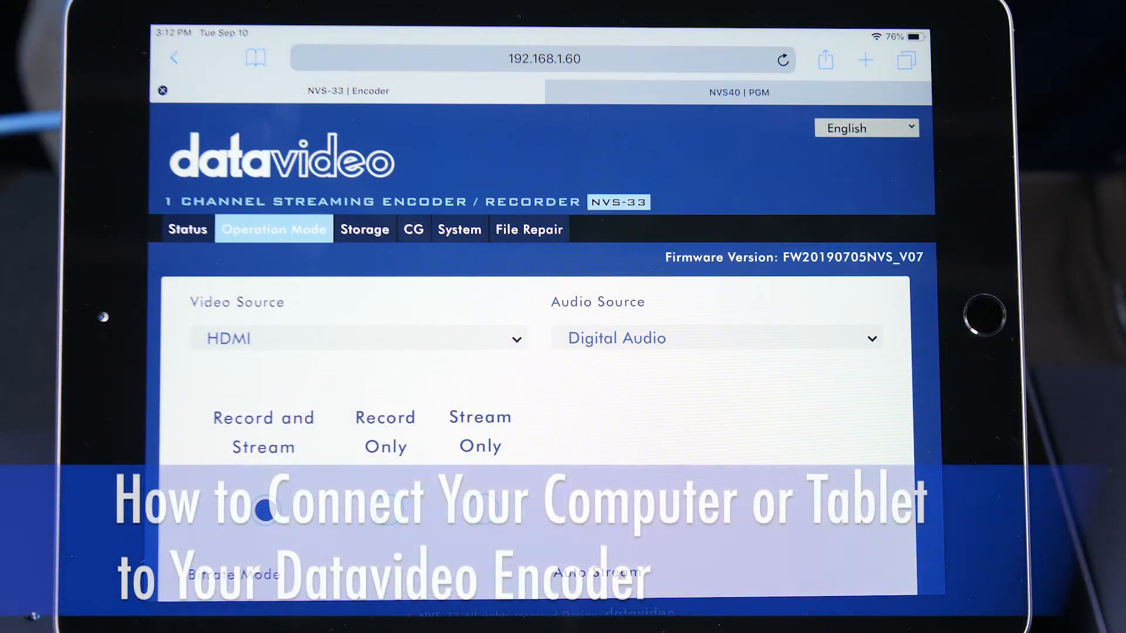
left_click(48, 17)
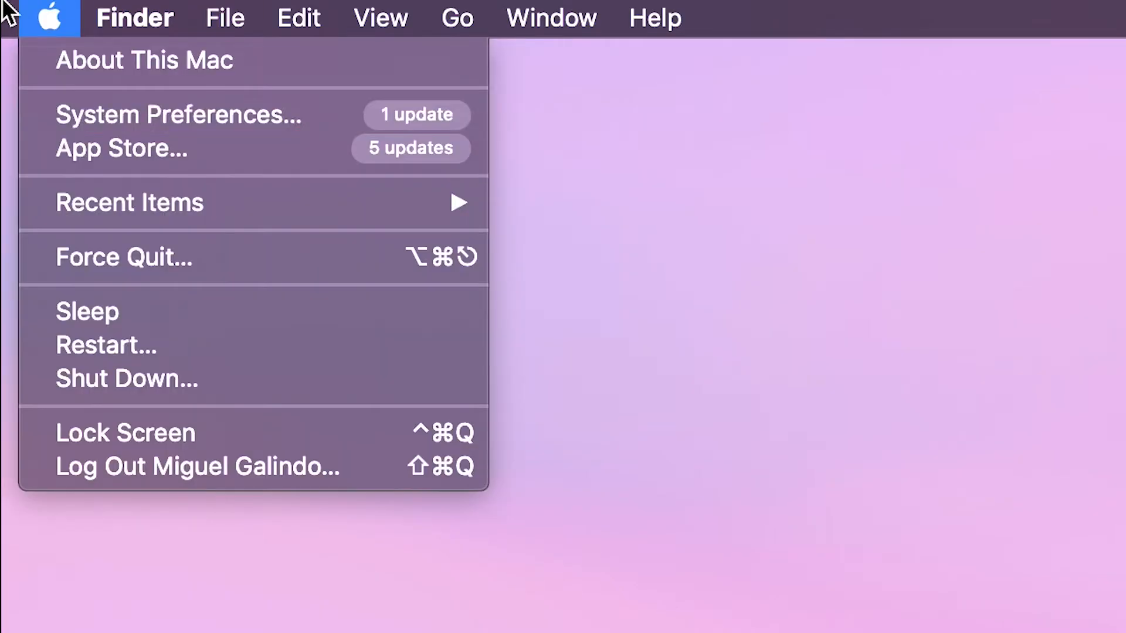
left_click(178, 114)
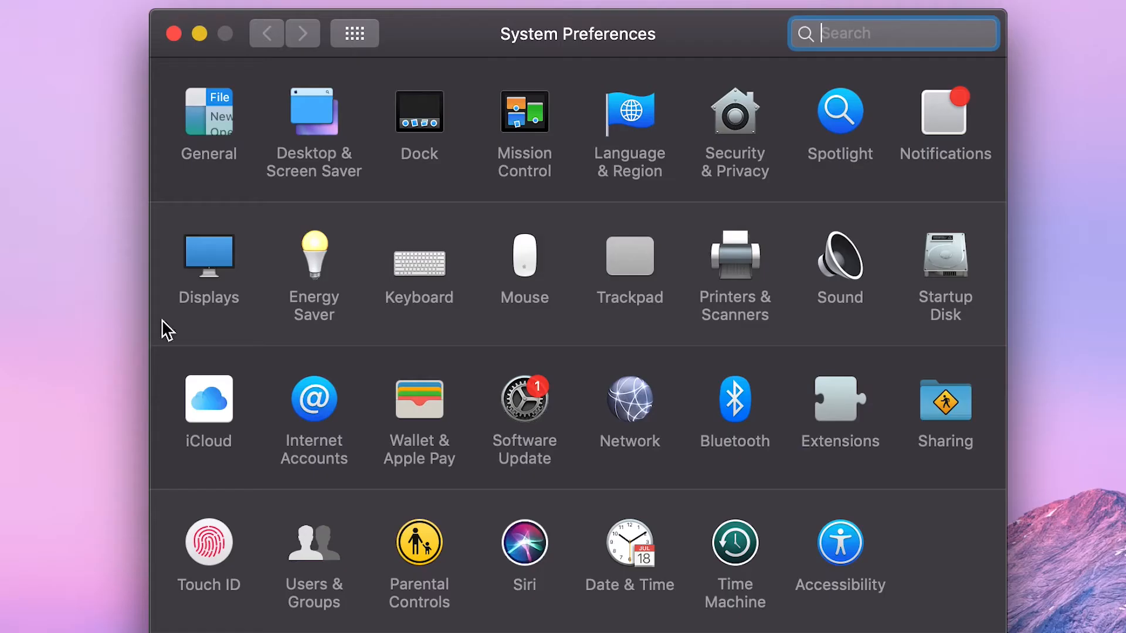
mouse_move(631, 408)
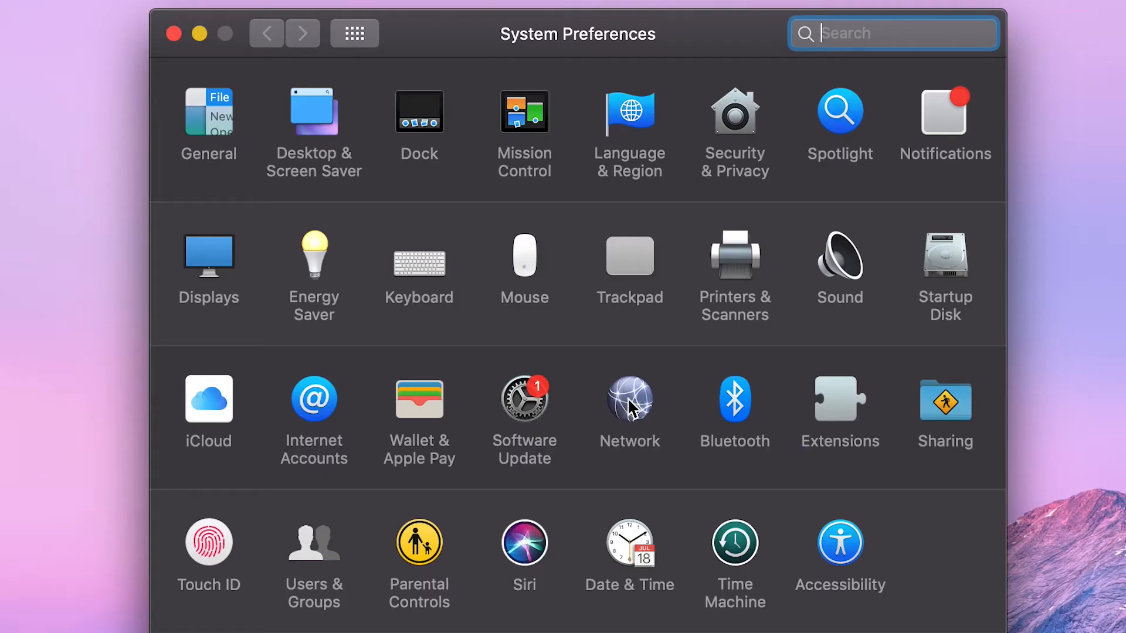
left_click(630, 398)
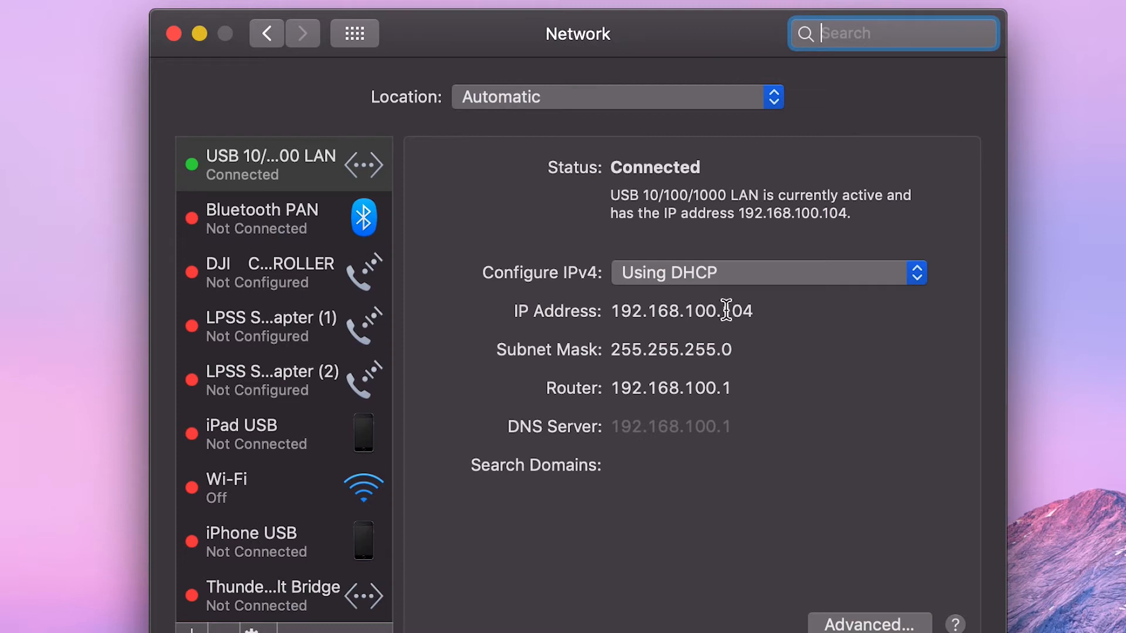
mouse_move(826, 314)
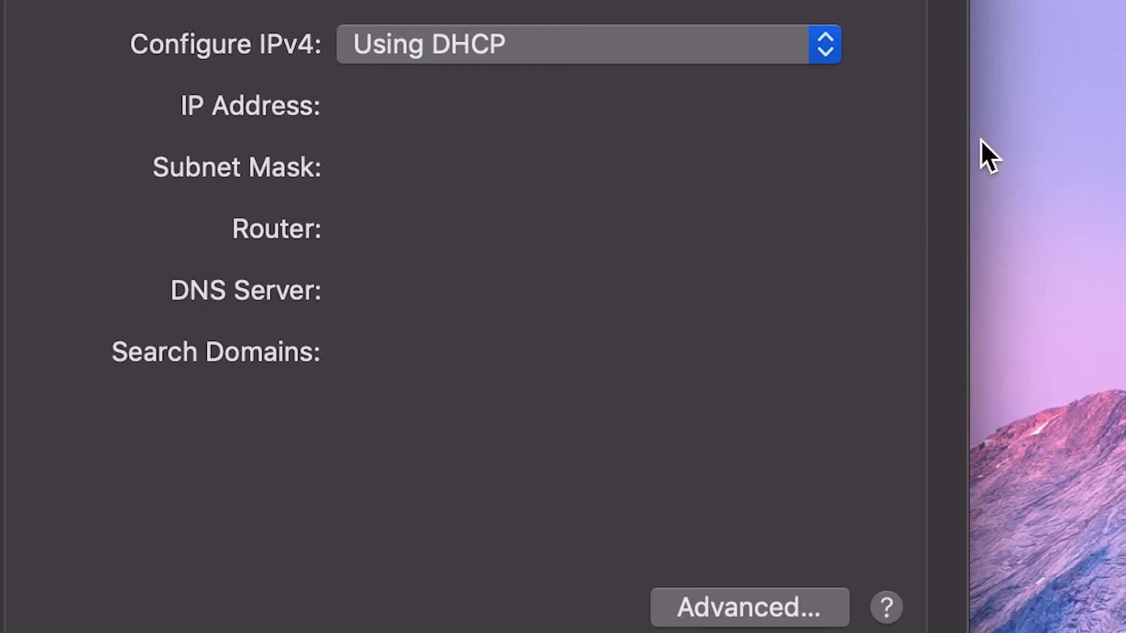
Configure IPv4 manually as 192.168.1.59 with subnet 255.255.255.0 and apply it
left_click(585, 43)
type("192.1")
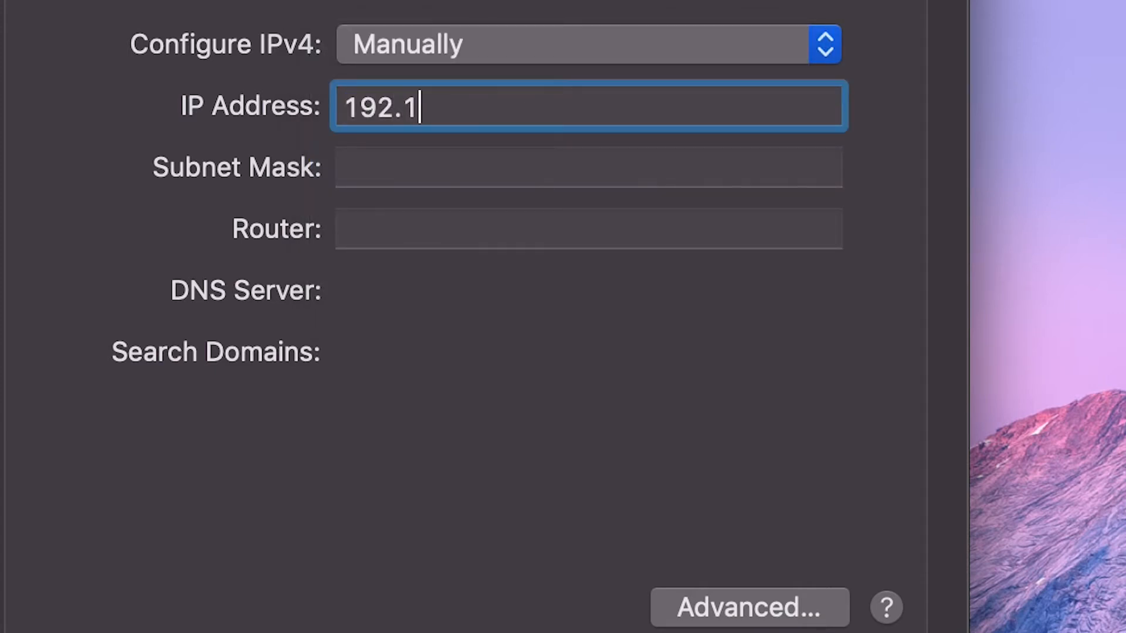
type("68.1.59")
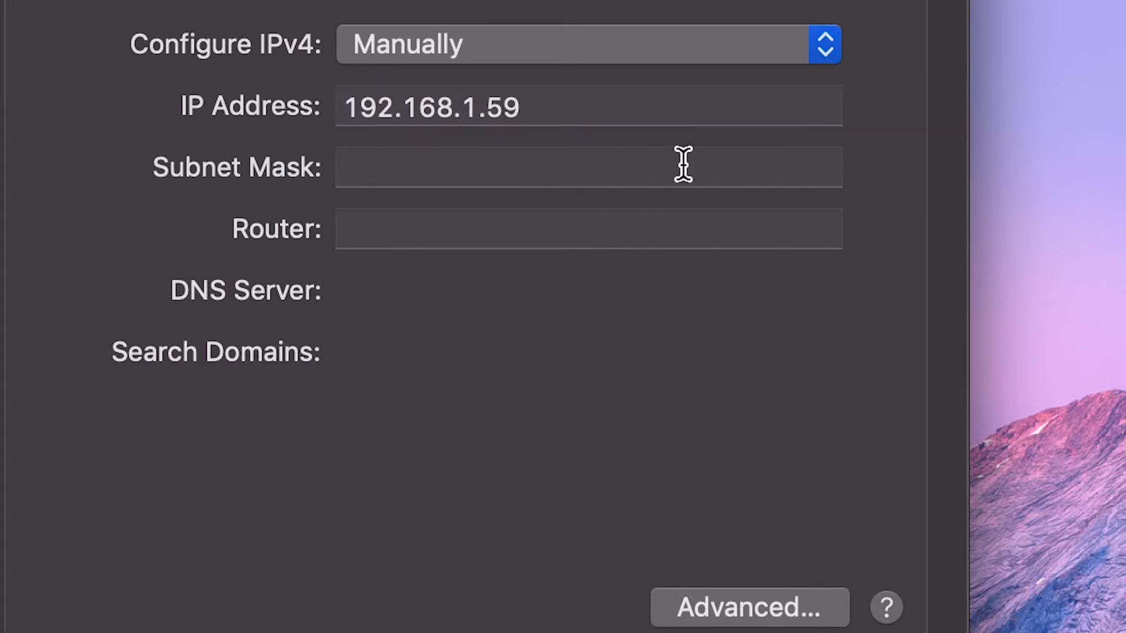
type("255.255.255.0")
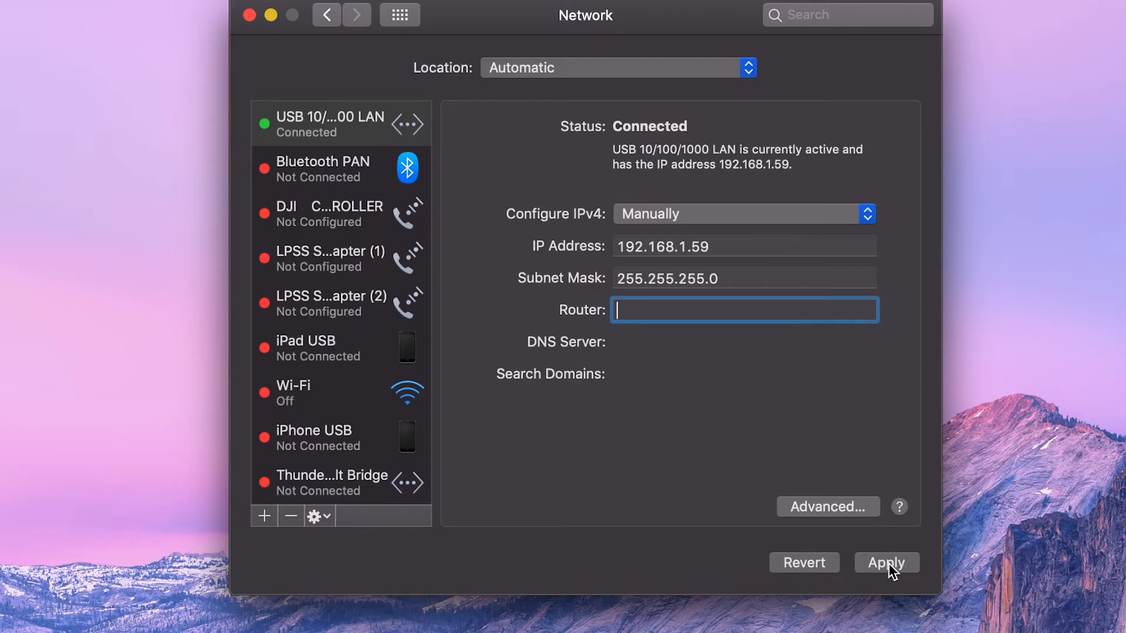
left_click(886, 561)
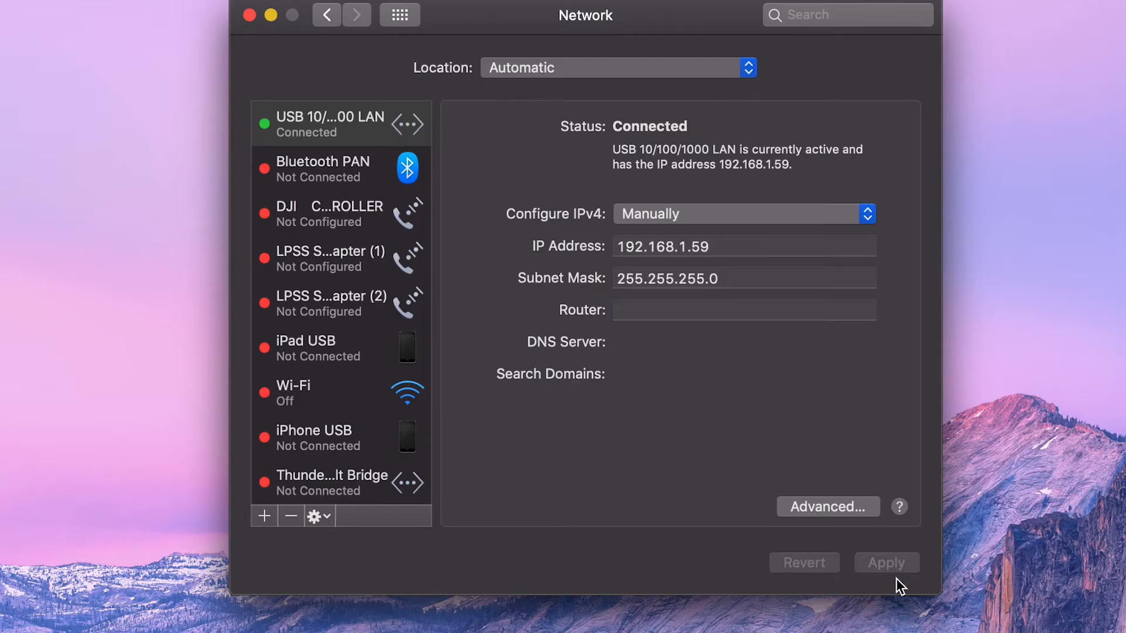
Load 192.168.1.60 in a new tab and sign in to the encoder as admin
left_click(200, 16)
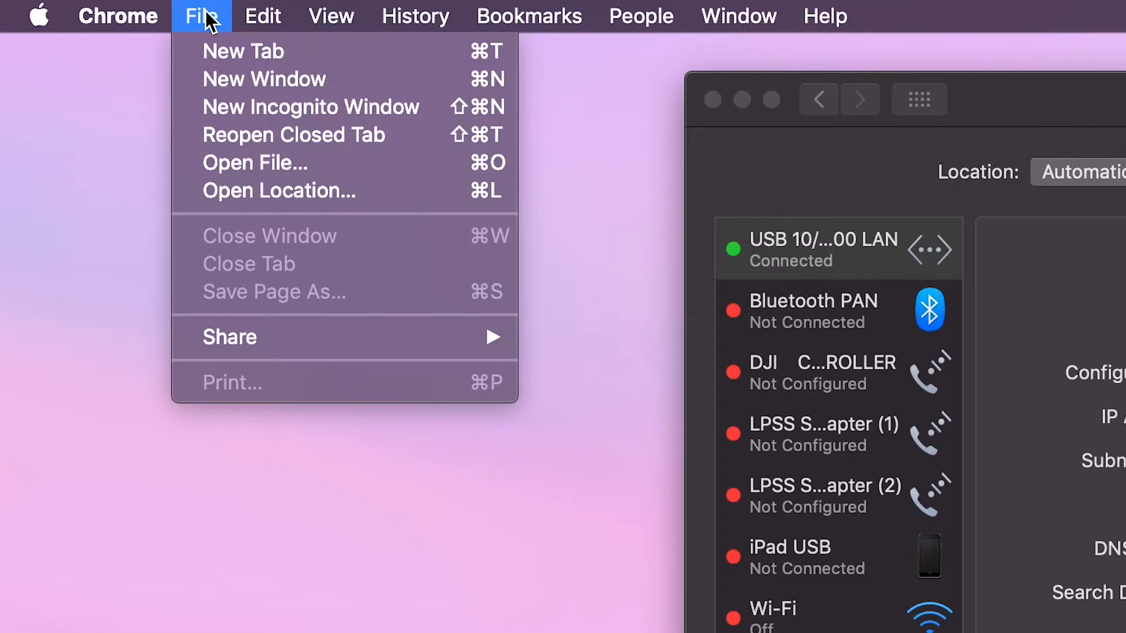
left_click(243, 51)
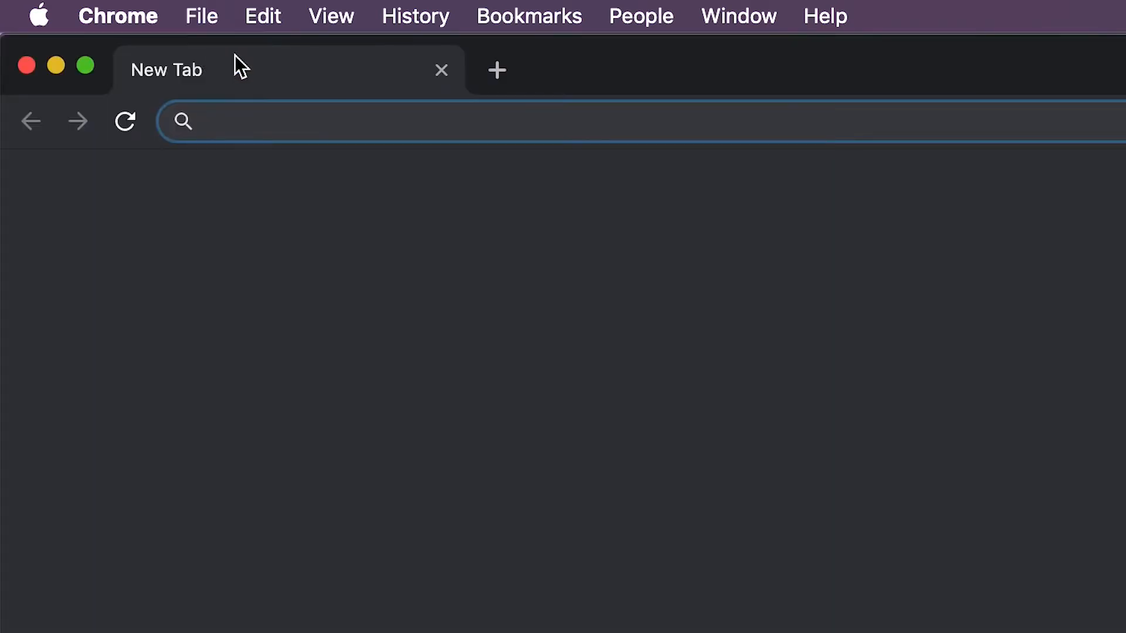
type("192.168.1.60")
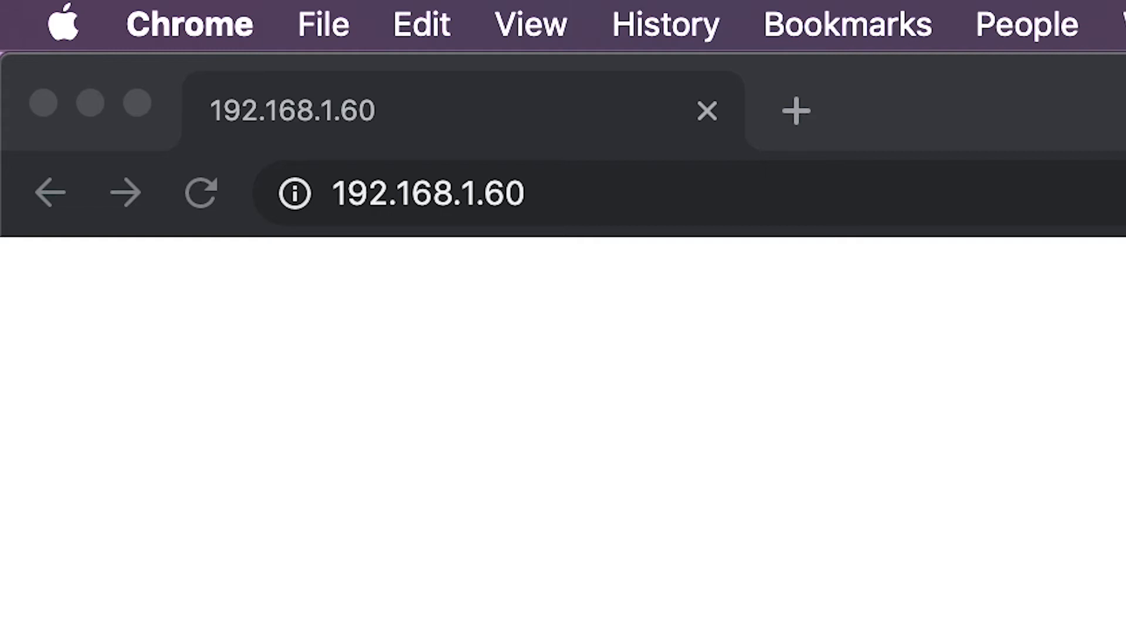
type("admin")
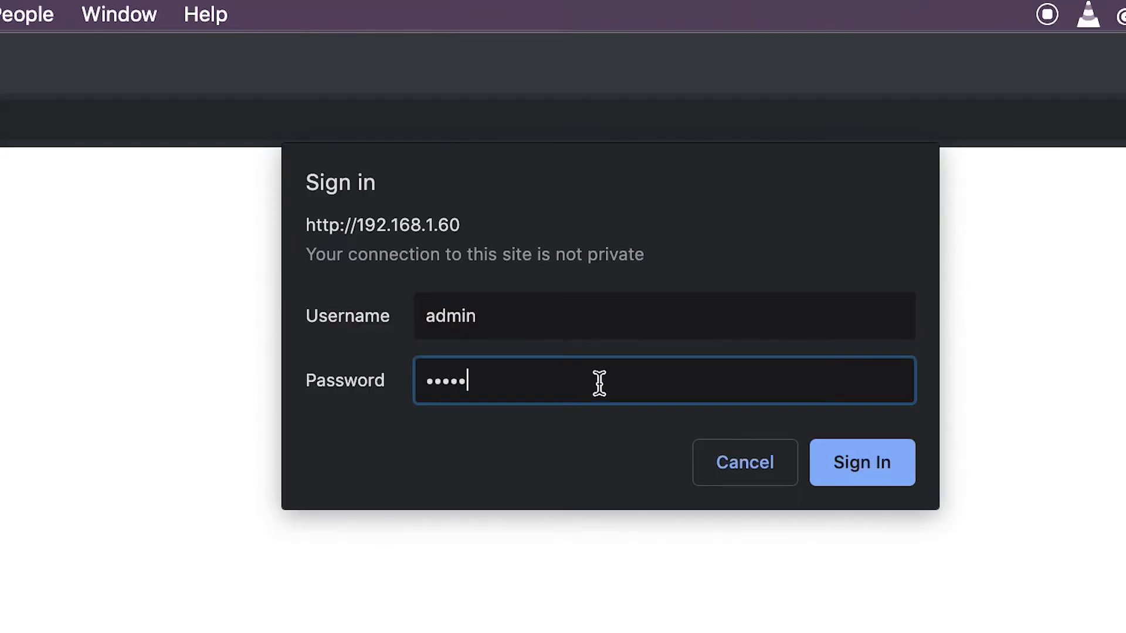
left_click(862, 462)
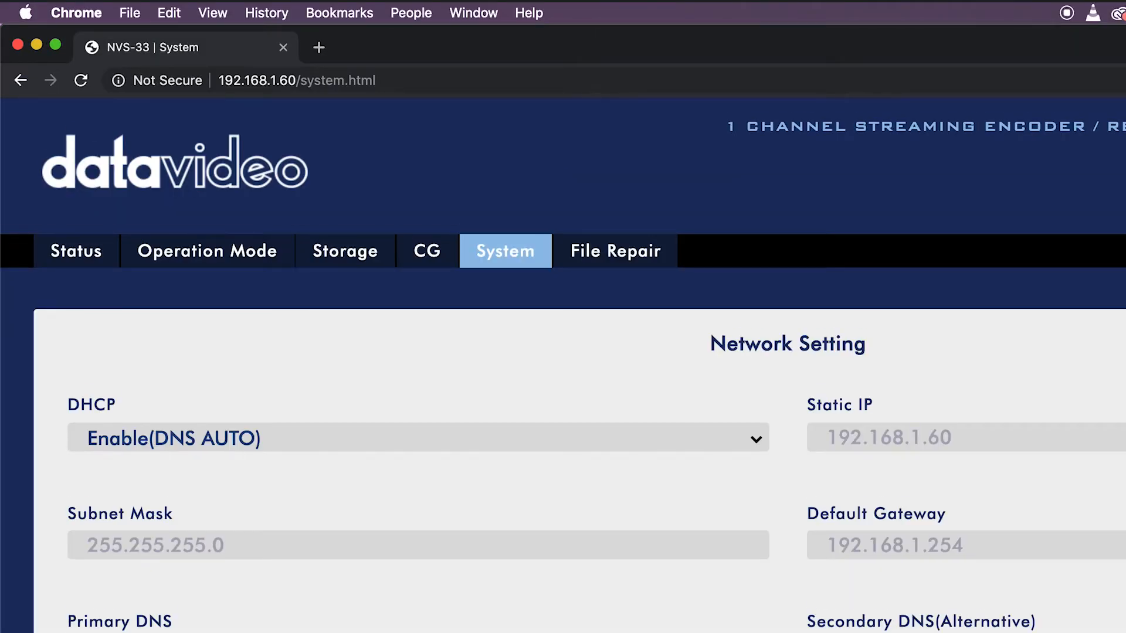
Turn DHCP off and edit the static IP to 192.168.100.105
left_click(416, 438)
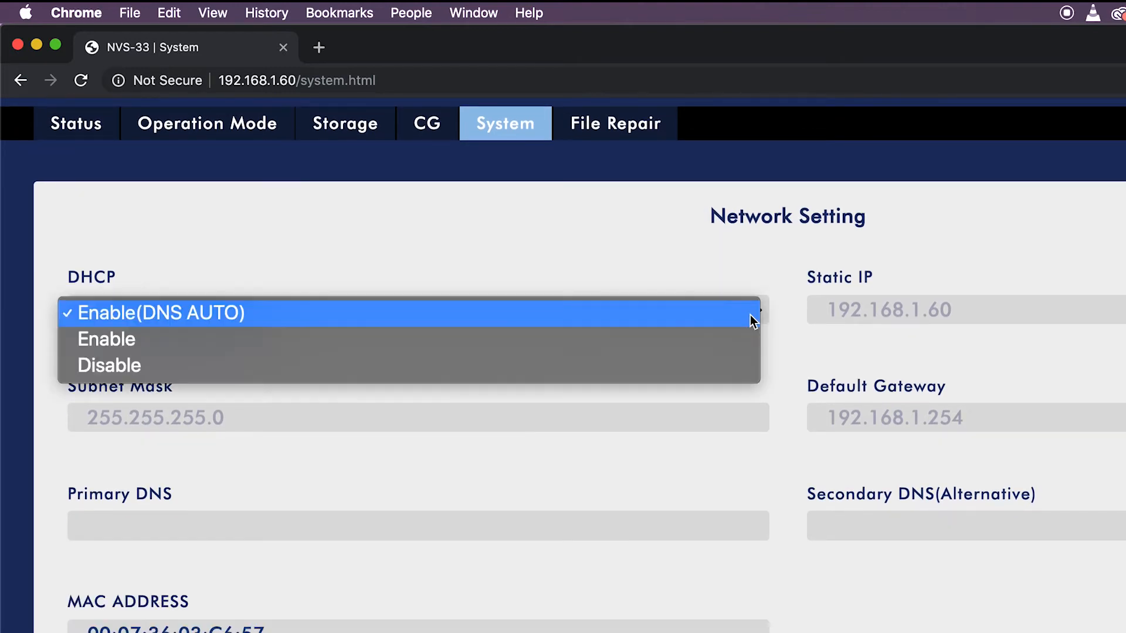
left_click(109, 364)
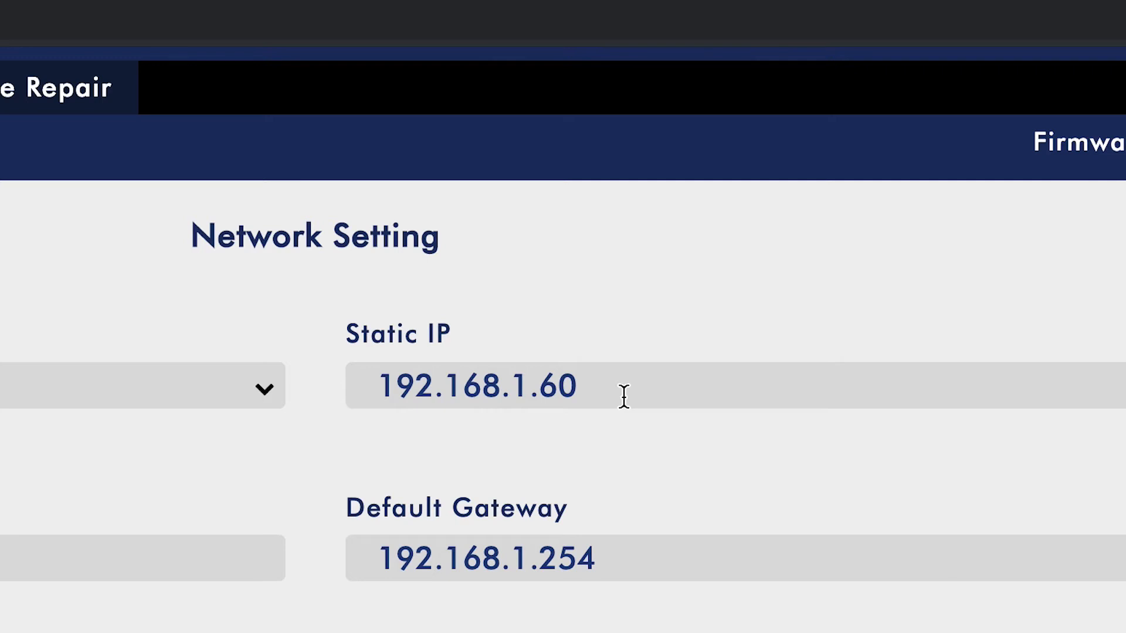
key("Backspace")
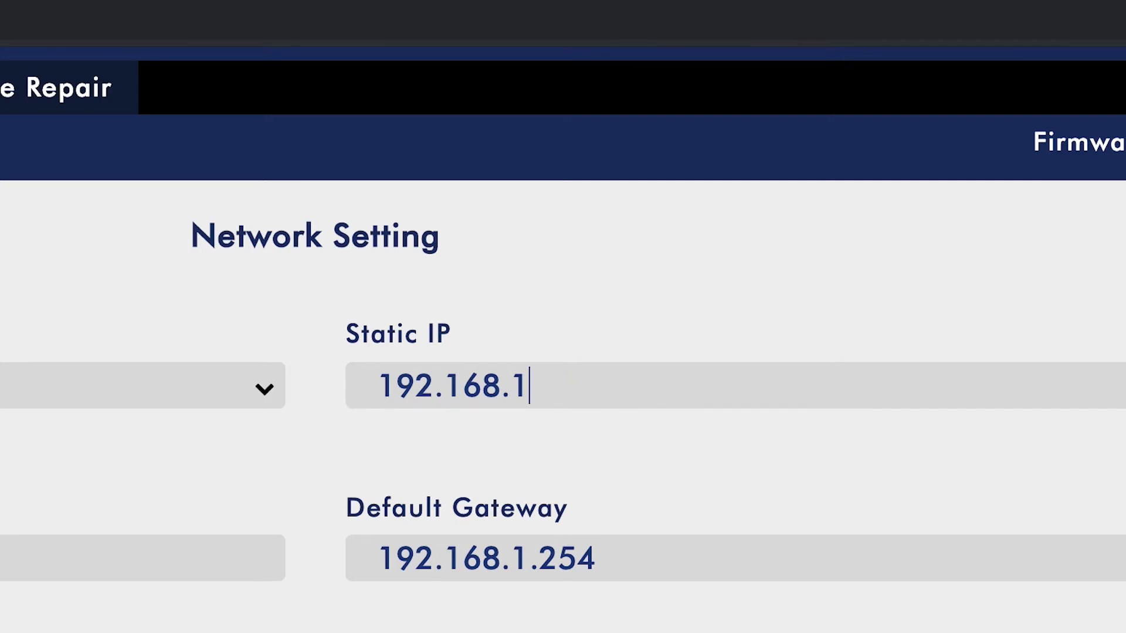
type("00.")
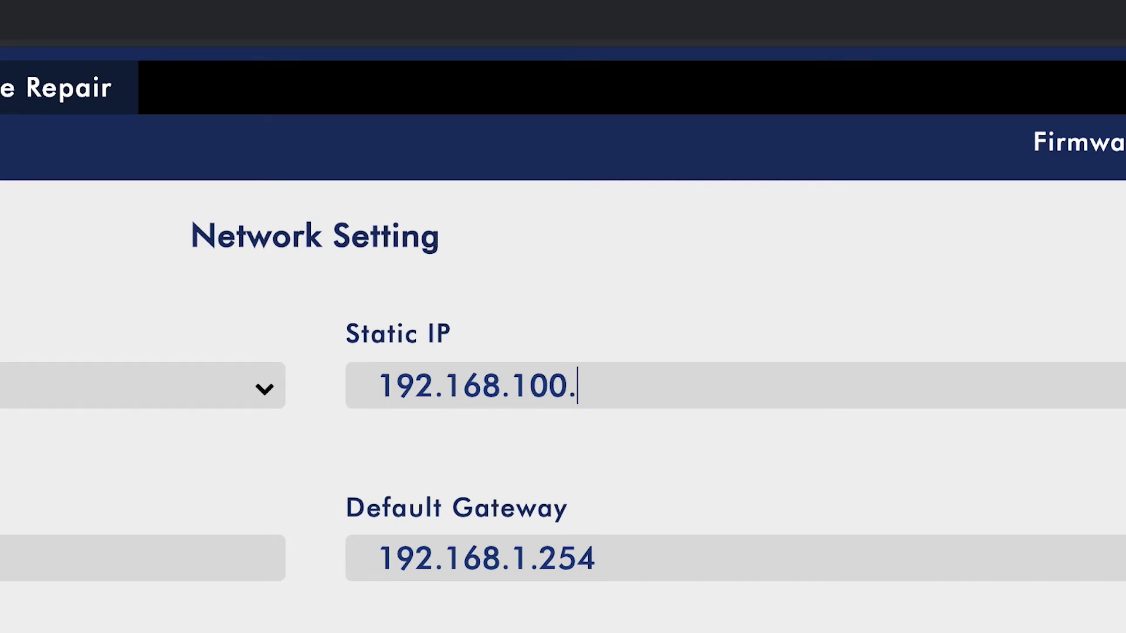
type("1")
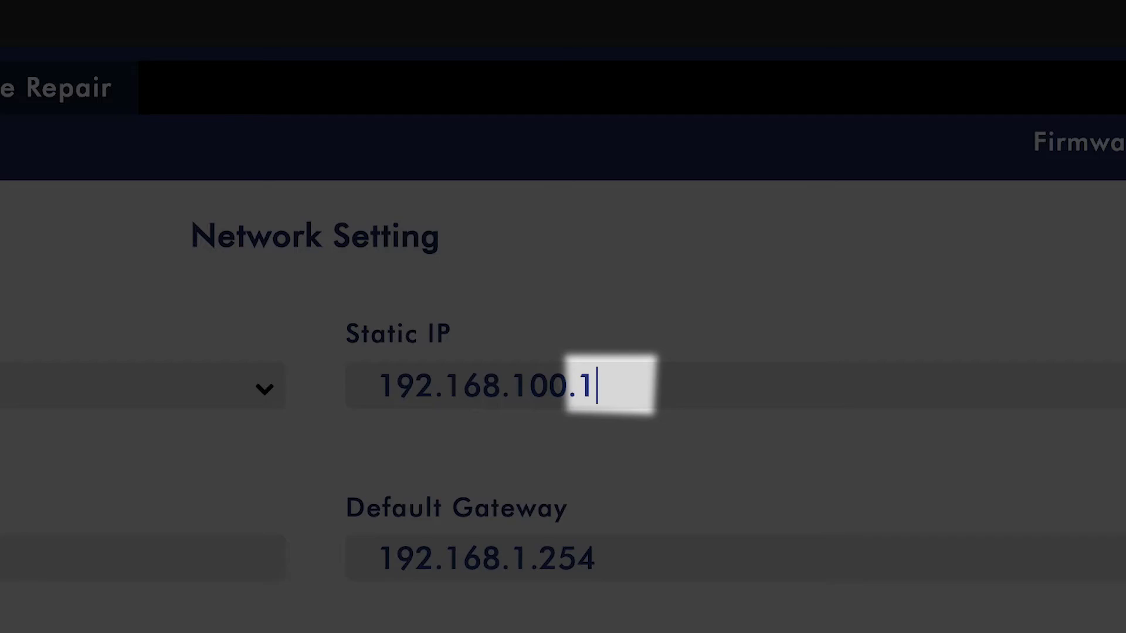
type("05")
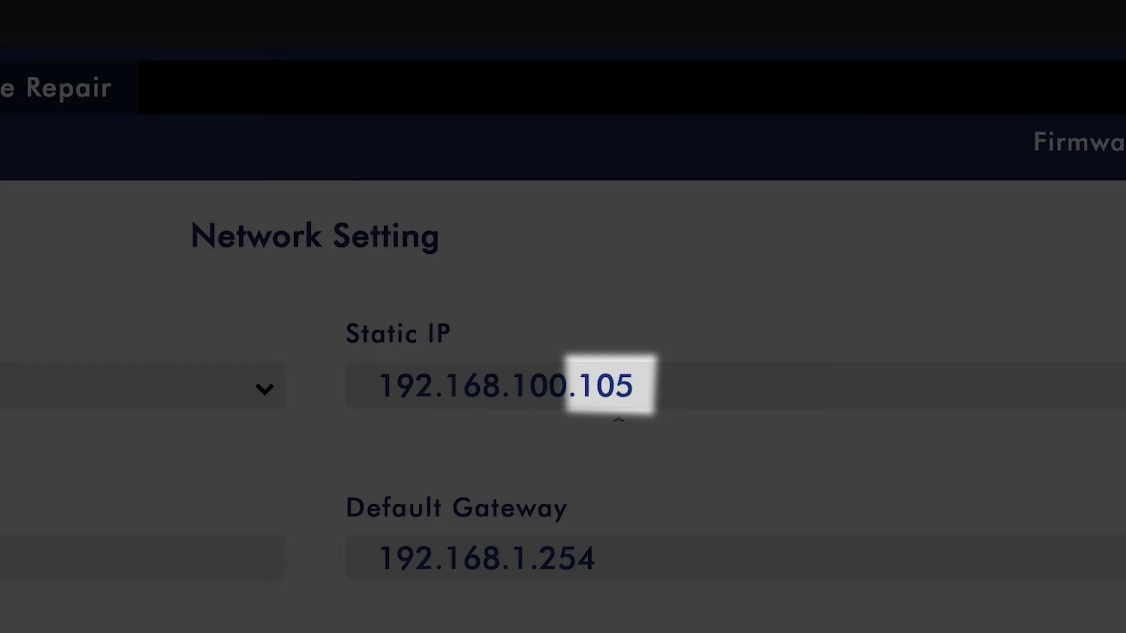
mouse_move(622, 452)
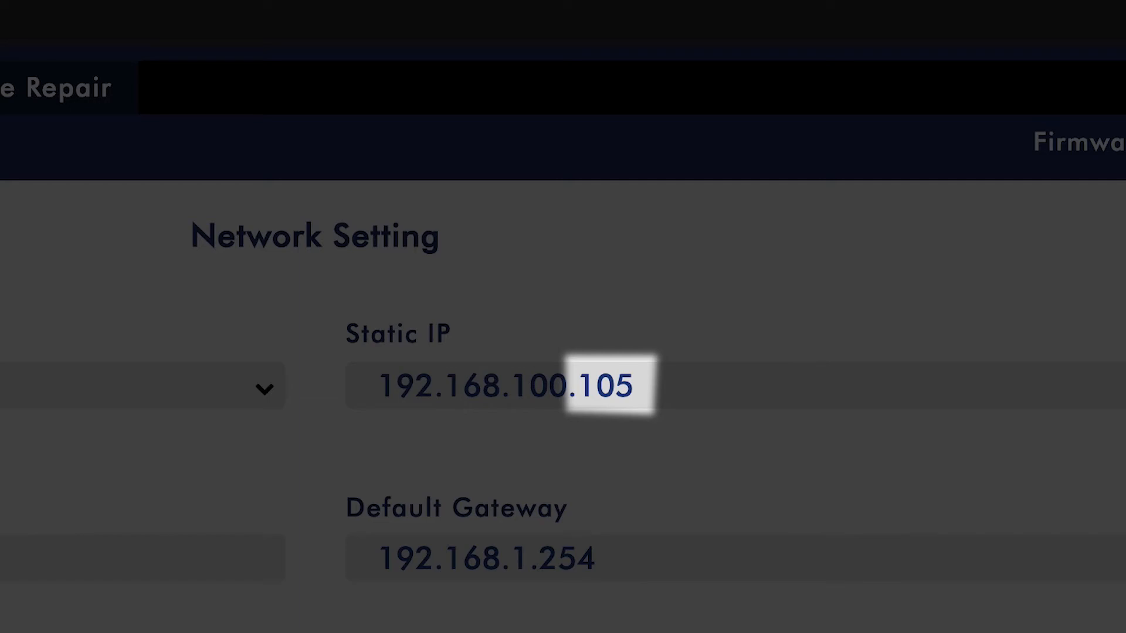
Submit the new static IP network settings to the encoder
scroll("down", 3)
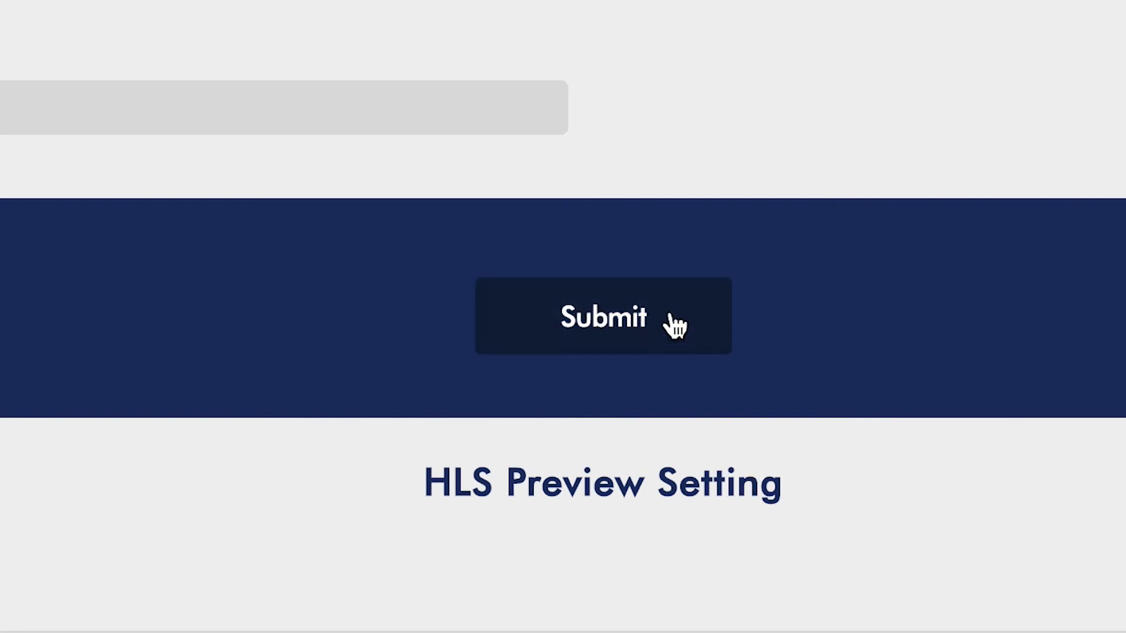
left_click(603, 315)
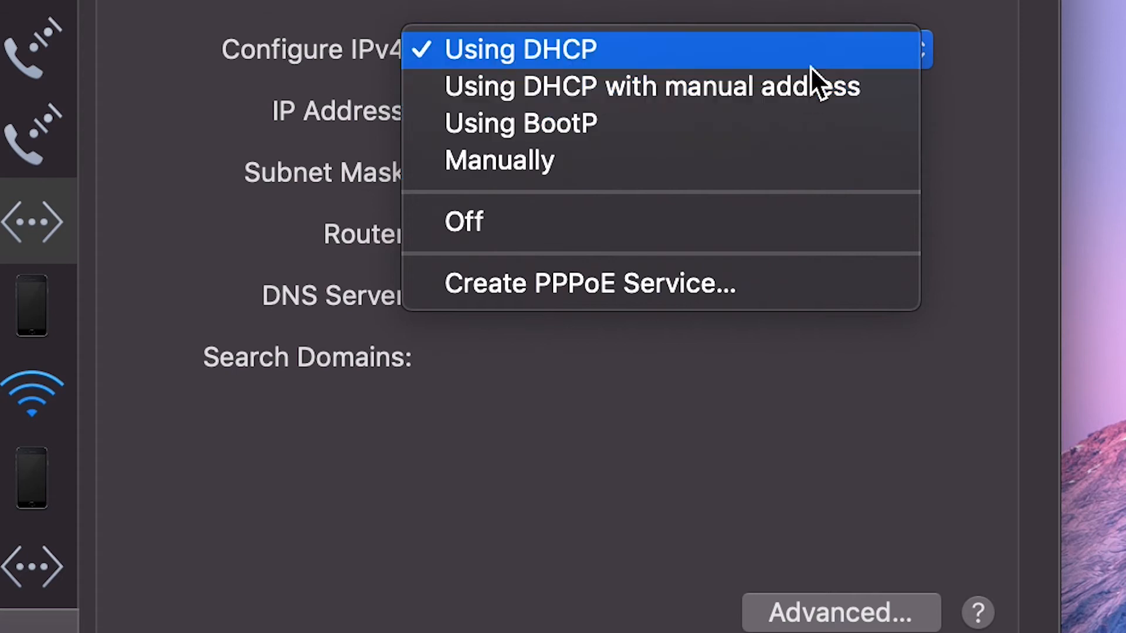
mouse_move(845, 68)
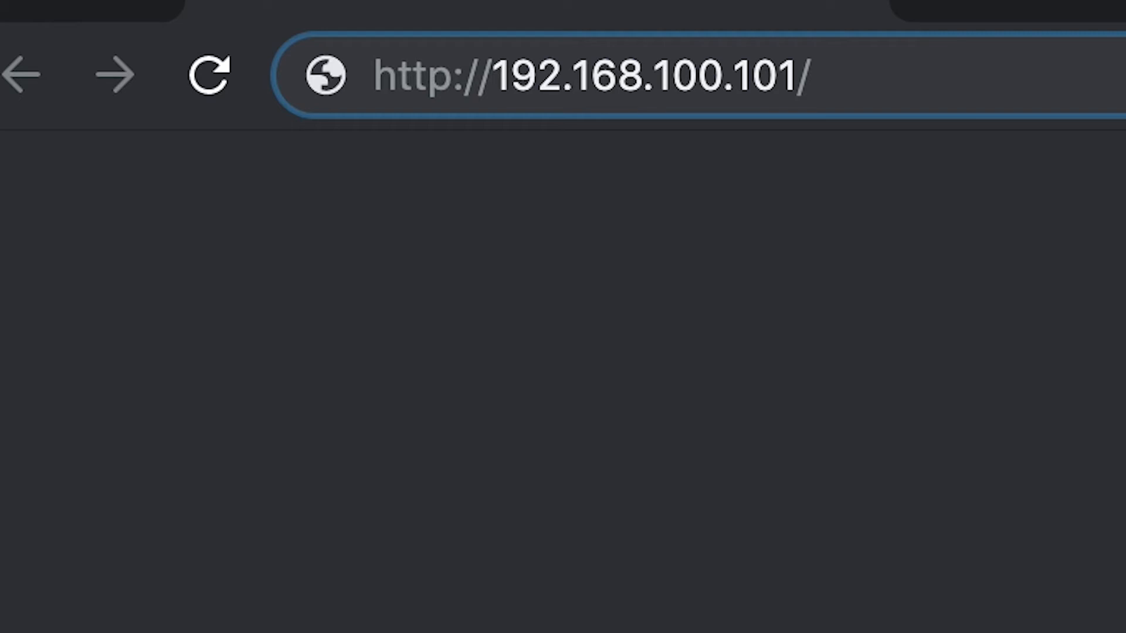
Sign in to 192.168.100.101 as admin and view the encoder's USB storage information
type("a")
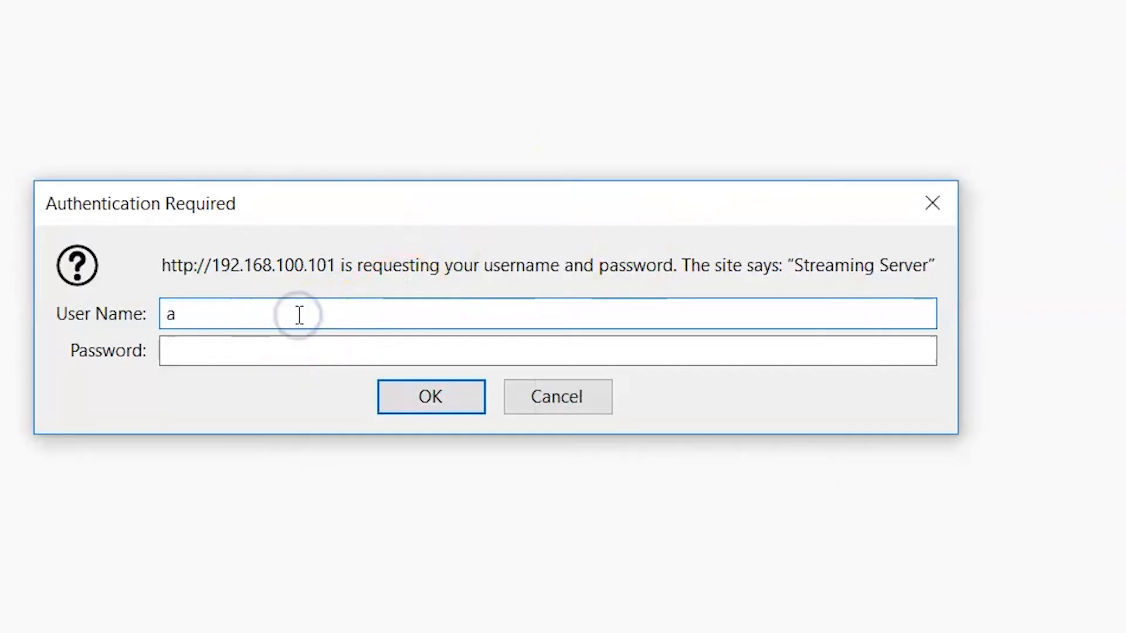
type("dmin")
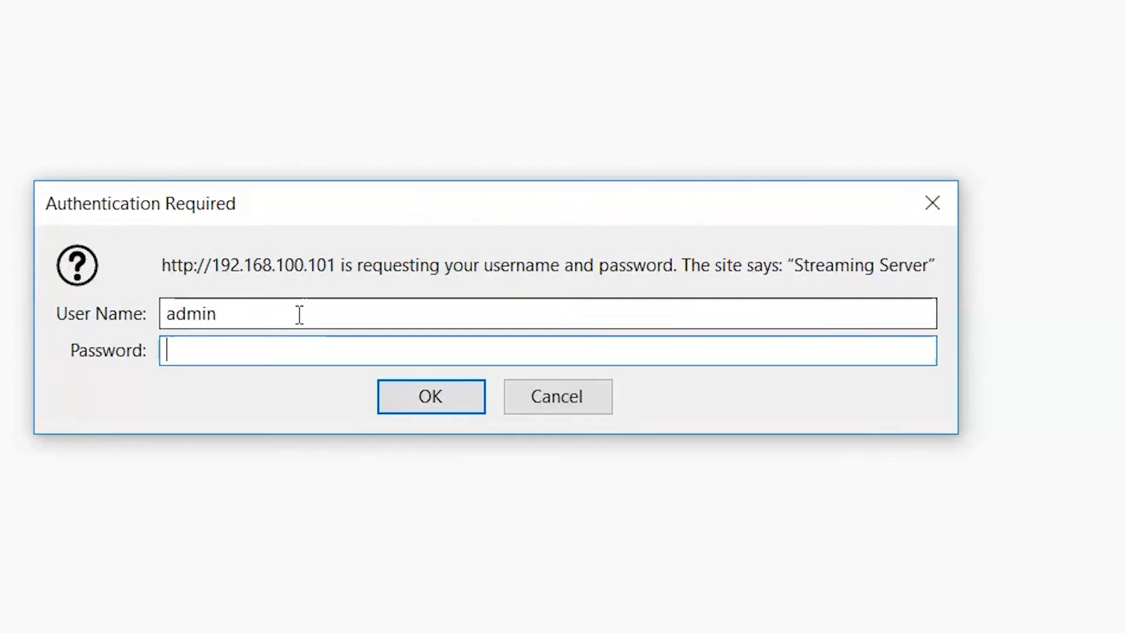
left_click(430, 396)
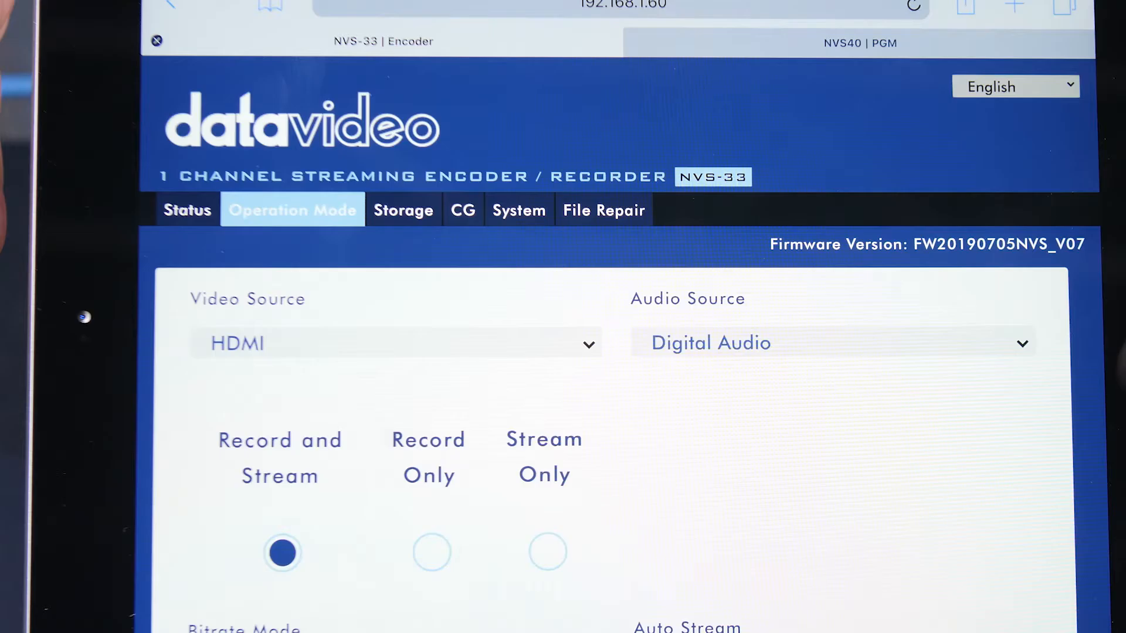
scroll("down", 3)
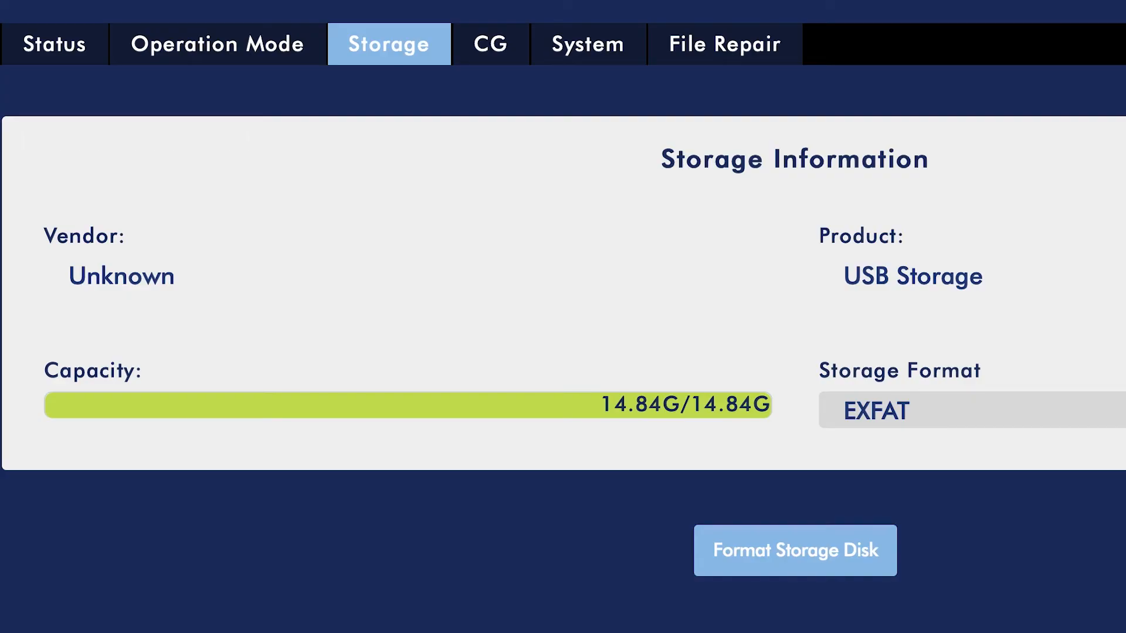
left_click(504, 20)
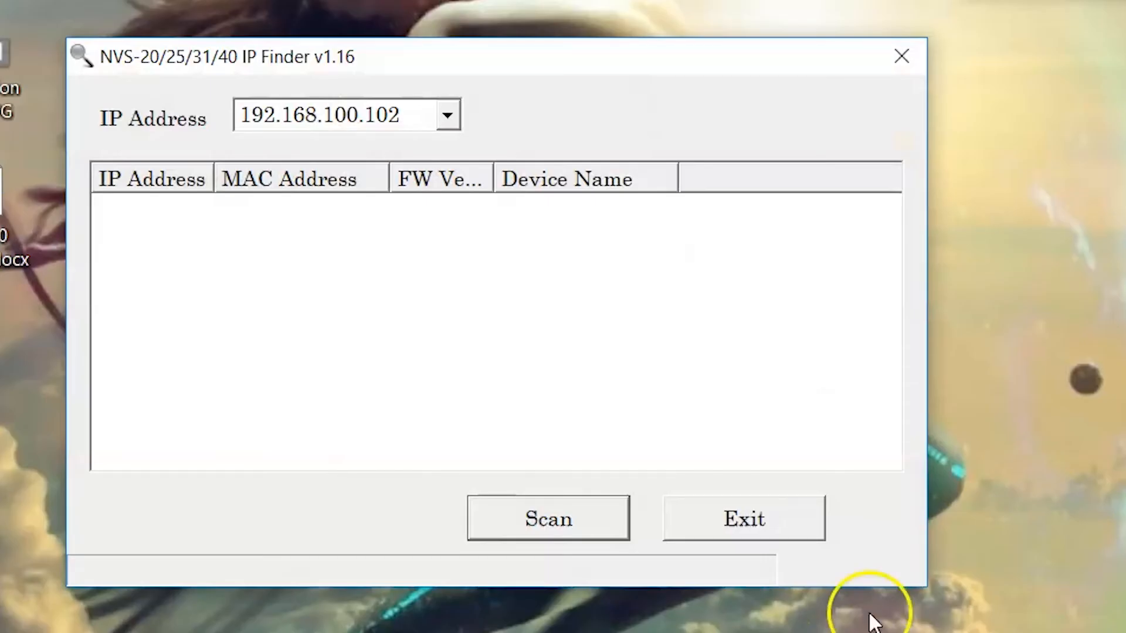
Scan the network so the encoder is listed with its IP, MAC address and firmware version
left_click(548, 517)
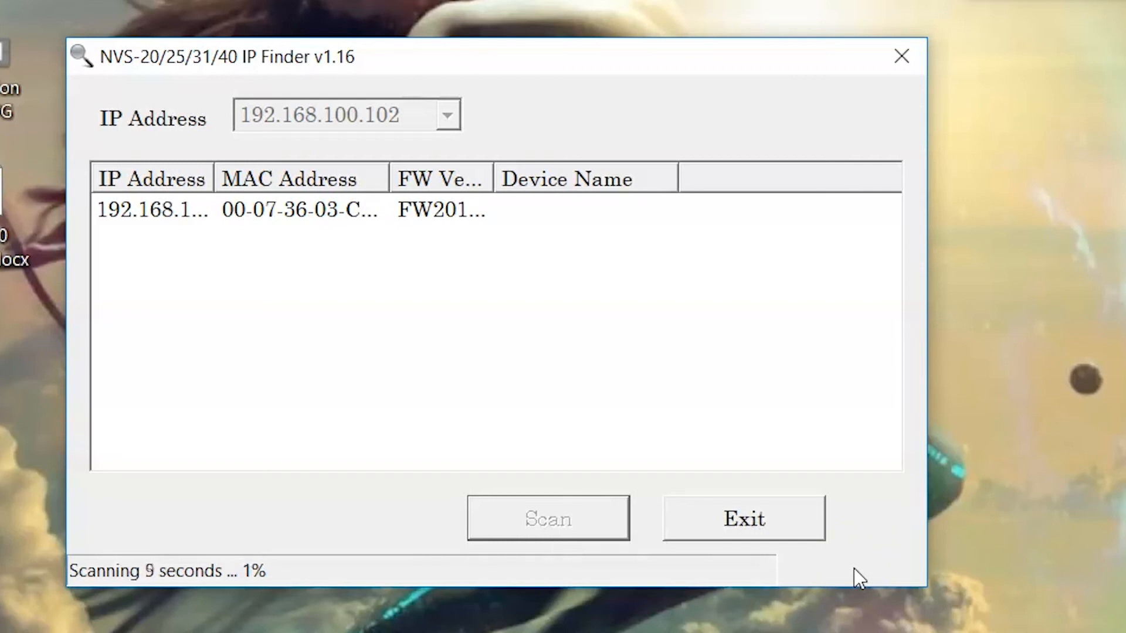
left_click(575, 210)
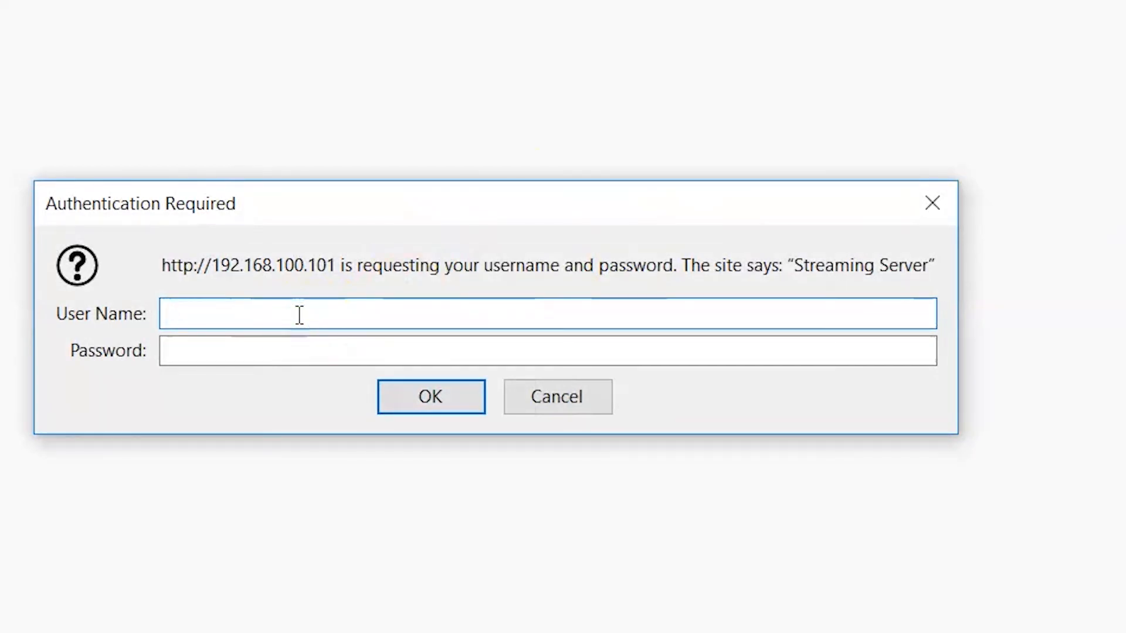
Authenticate as admin at 192.168.100.101 and scroll the Operation Mode settings
type("admin")
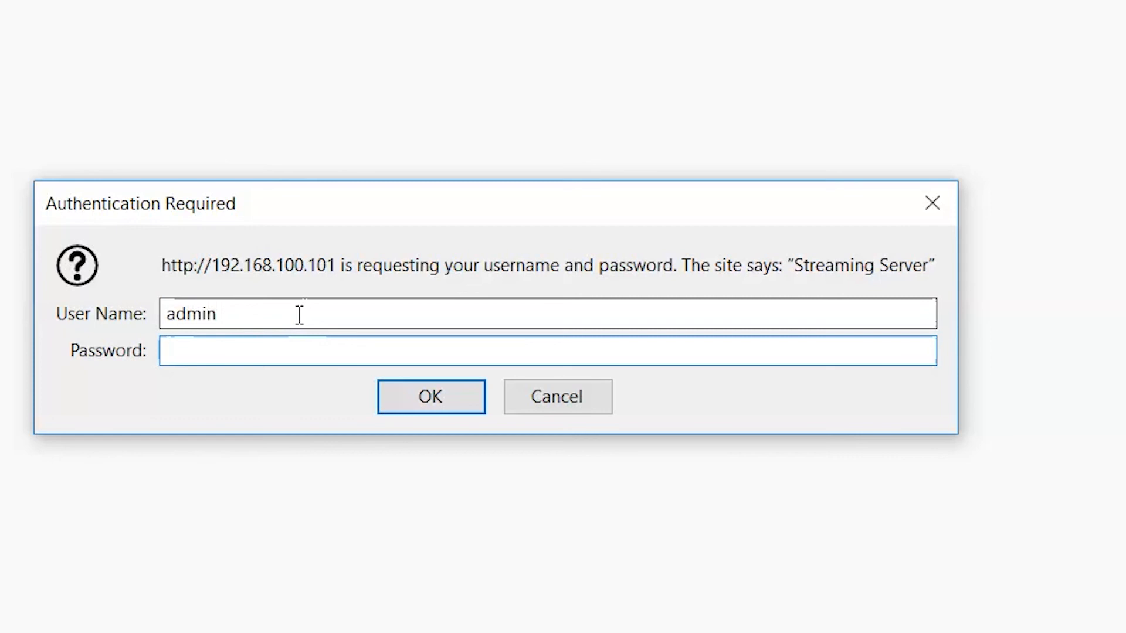
left_click(430, 396)
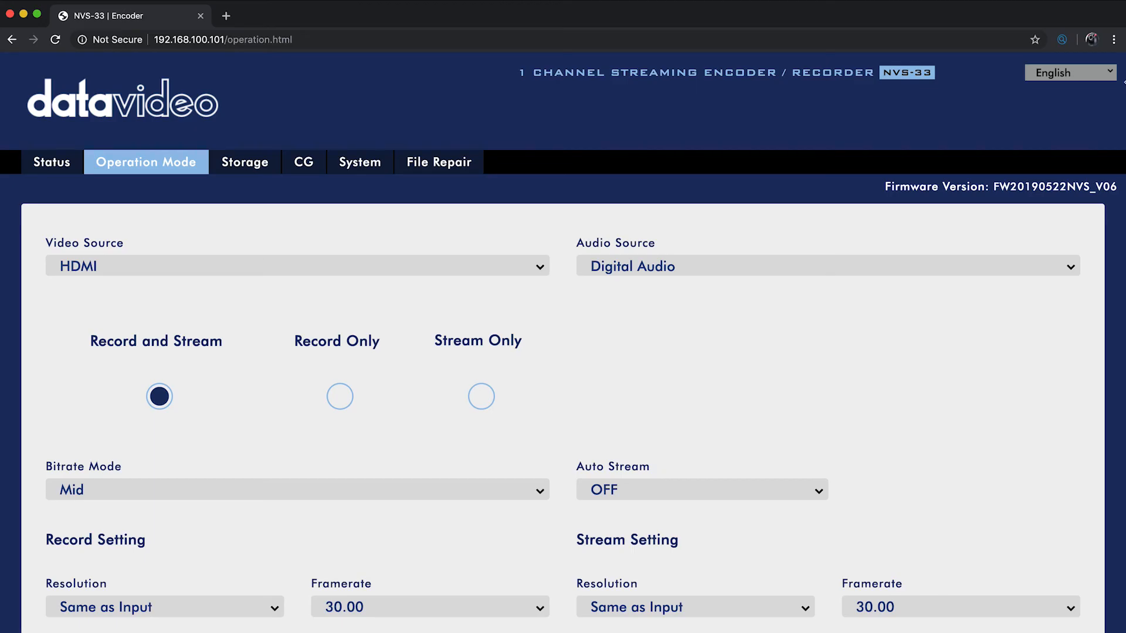
scroll("down", 3)
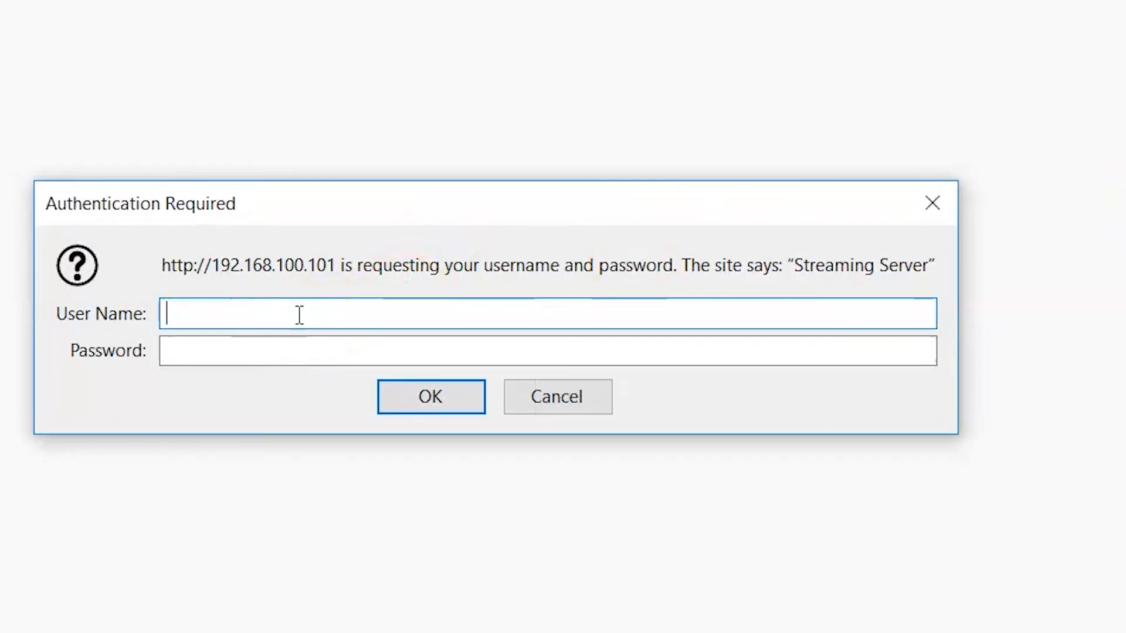
Authenticate as admin on the tablet and scroll to the record and stream settings
type("admin")
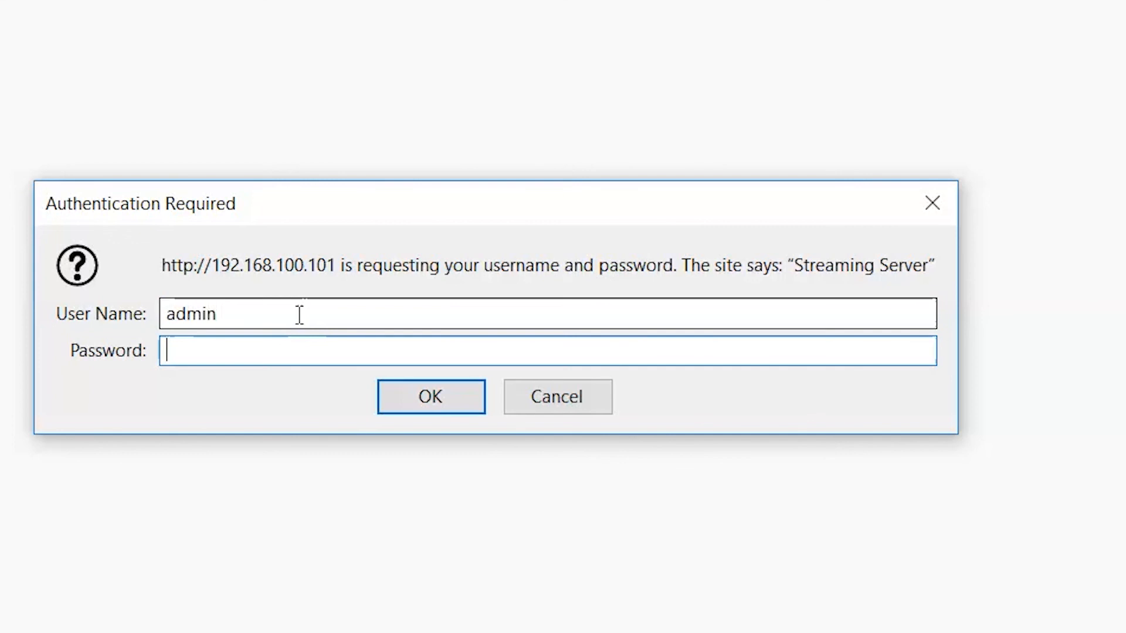
left_click(430, 396)
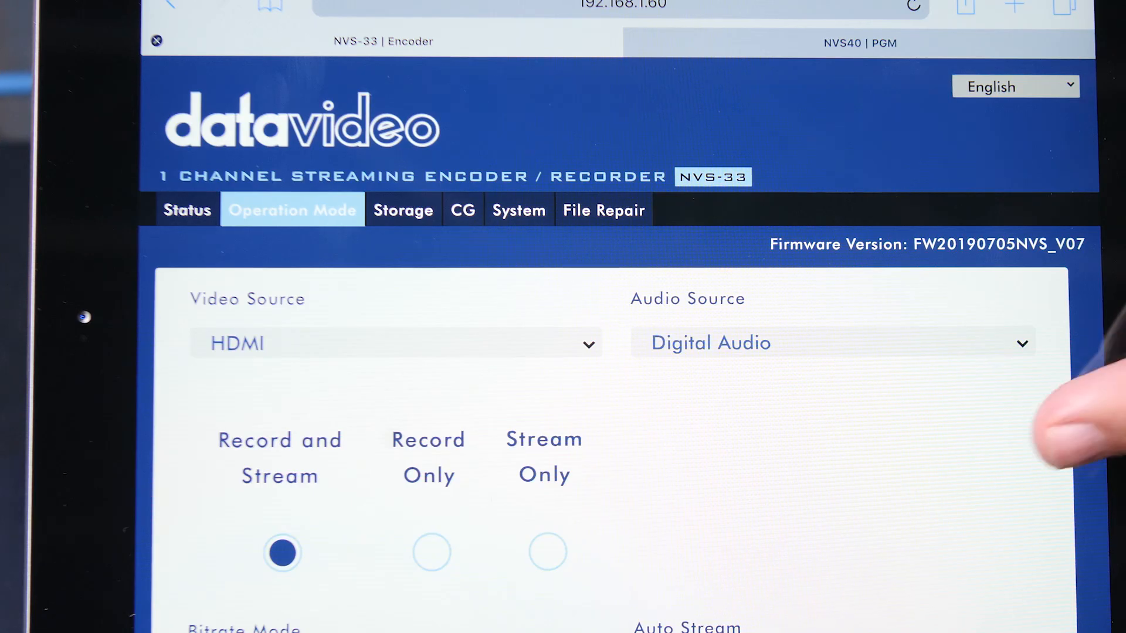
scroll("down", 3)
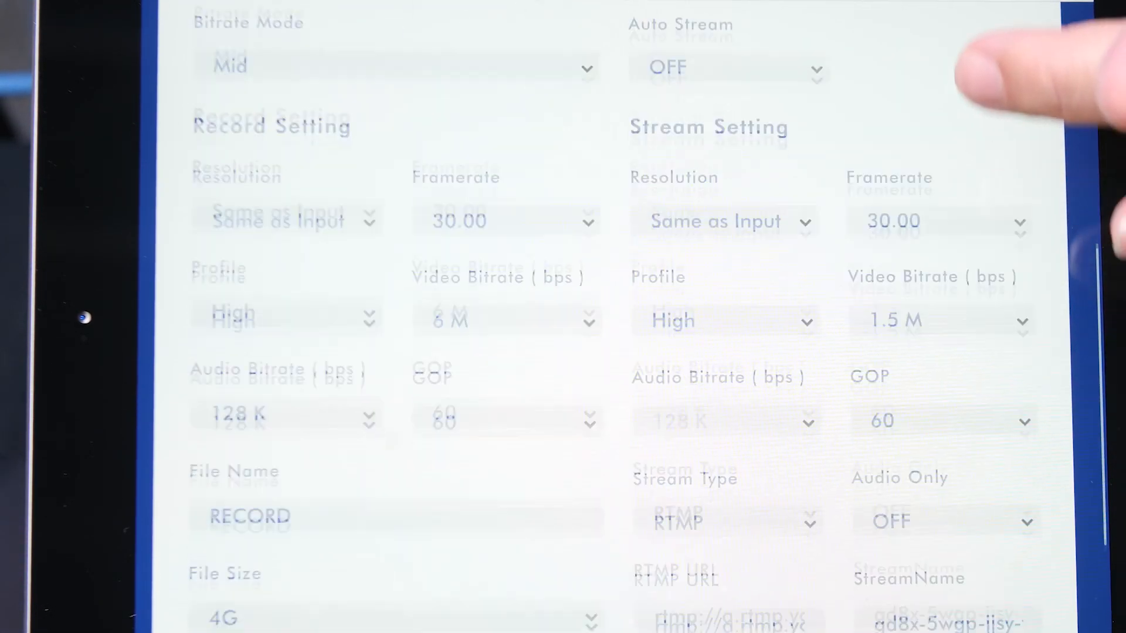